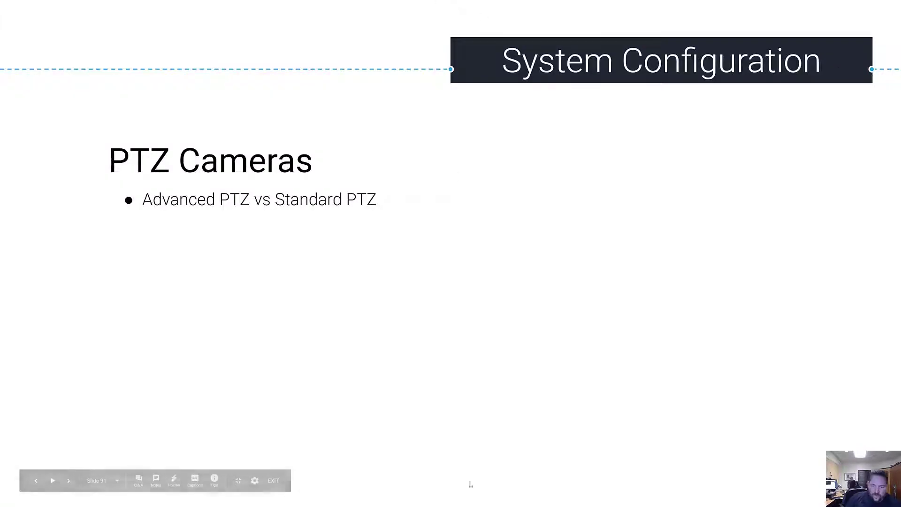
Open the Macho Man Soundboard web page in Nx Witness, then minimize the client to the slides.
{"action": "left_click", "coordinate": [273, 480]}
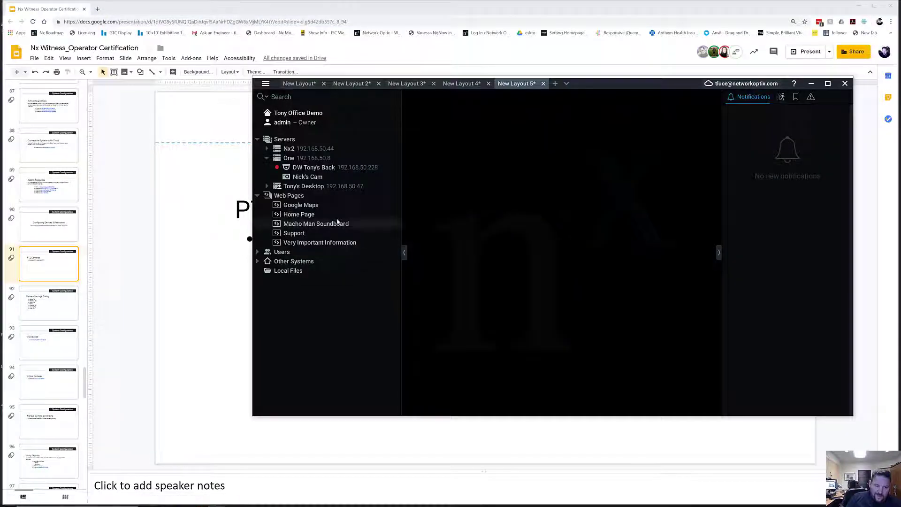
{"action": "left_click", "coordinate": [315, 223]}
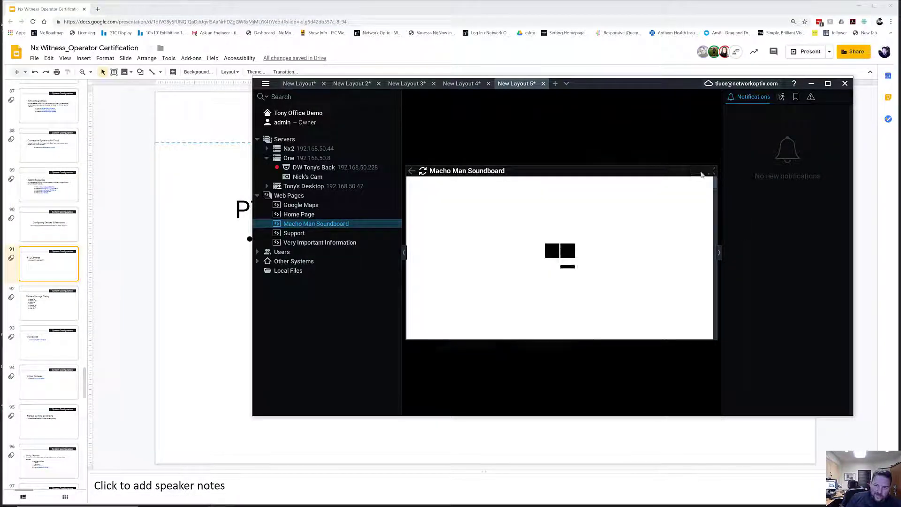
{"action": "mouse_move", "coordinate": [699, 171]}
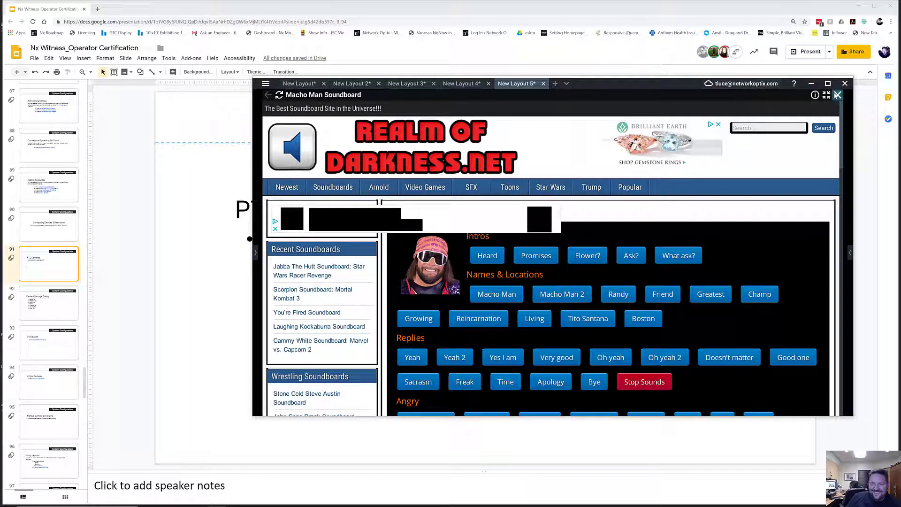
{"action": "left_click", "coordinate": [844, 83]}
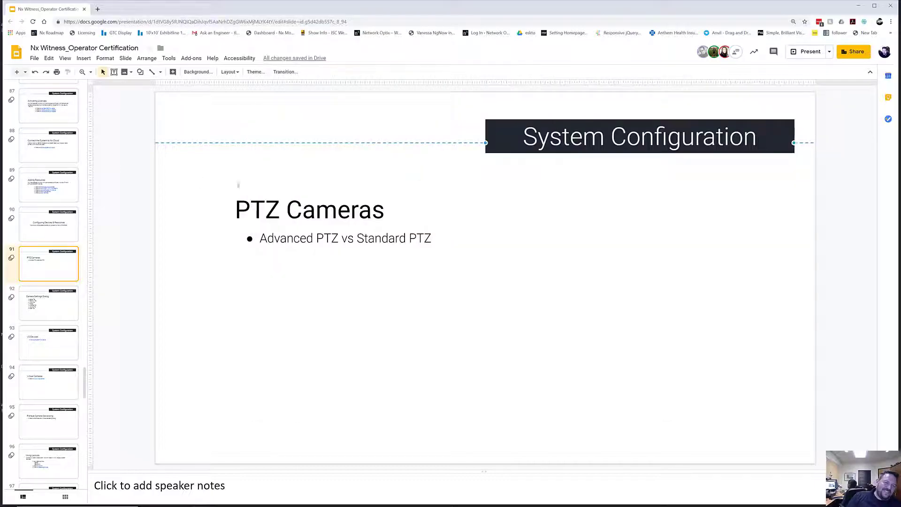
Restore the Nx Witness client window to its system selection screen.
{"action": "left_click", "coordinate": [809, 51]}
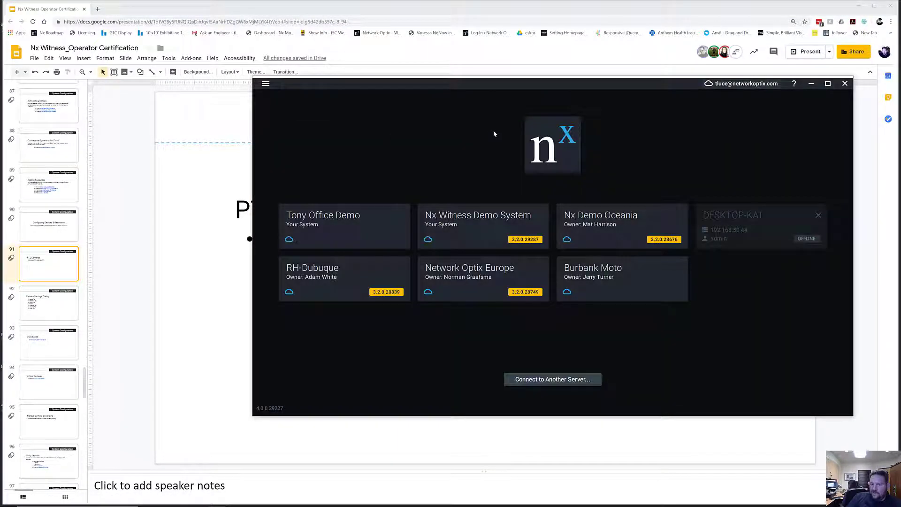
{"action": "mouse_move", "coordinate": [529, 197]}
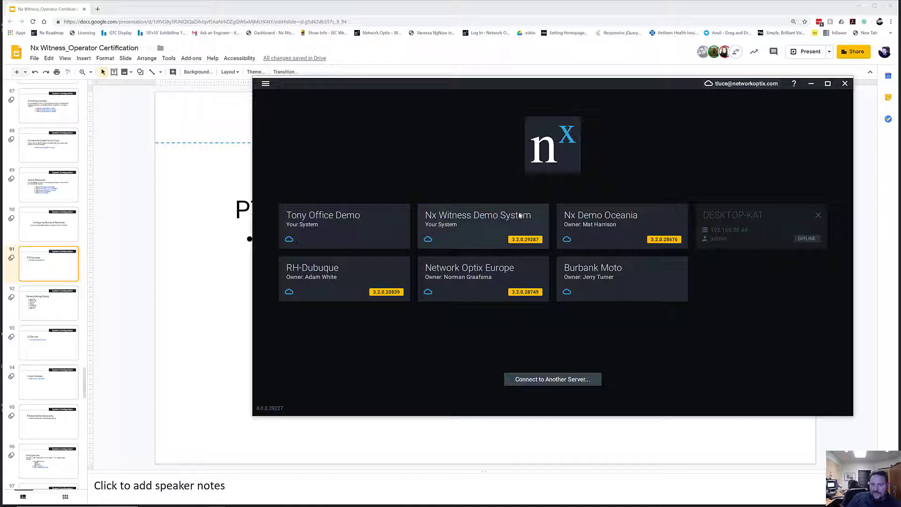
Connect to the Nx Witness Demo System tile, triggering the compatibility version install.
{"action": "left_click", "coordinate": [483, 226]}
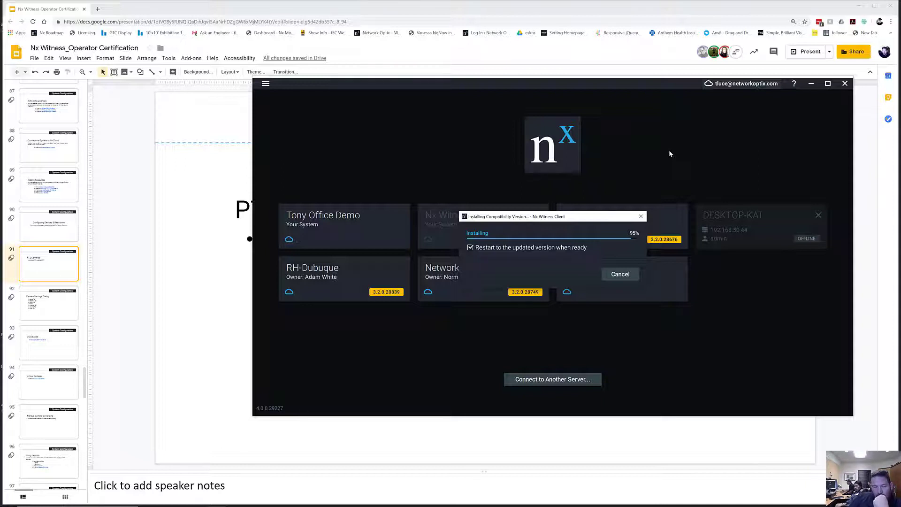
{"action": "mouse_move", "coordinate": [649, 158]}
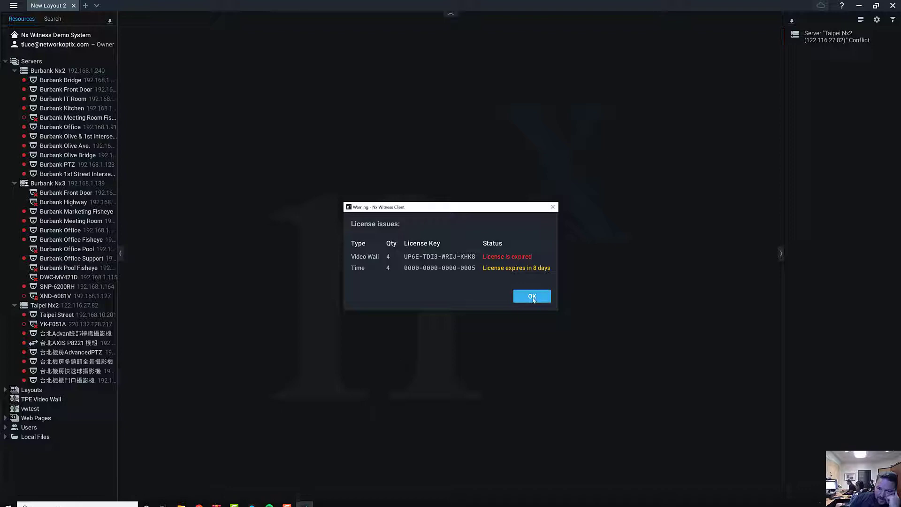
{"action": "left_click", "coordinate": [530, 296]}
{"action": "type", "text": "PTZ"}
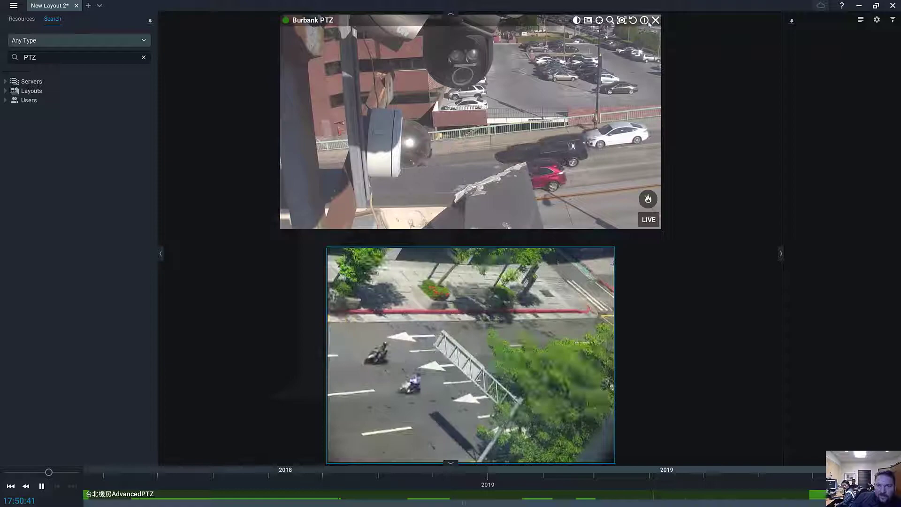
Step back to the PTZ Cameras slide with the Taipei AdvancedPTZ camera on the layout.
{"action": "left_click", "coordinate": [655, 20]}
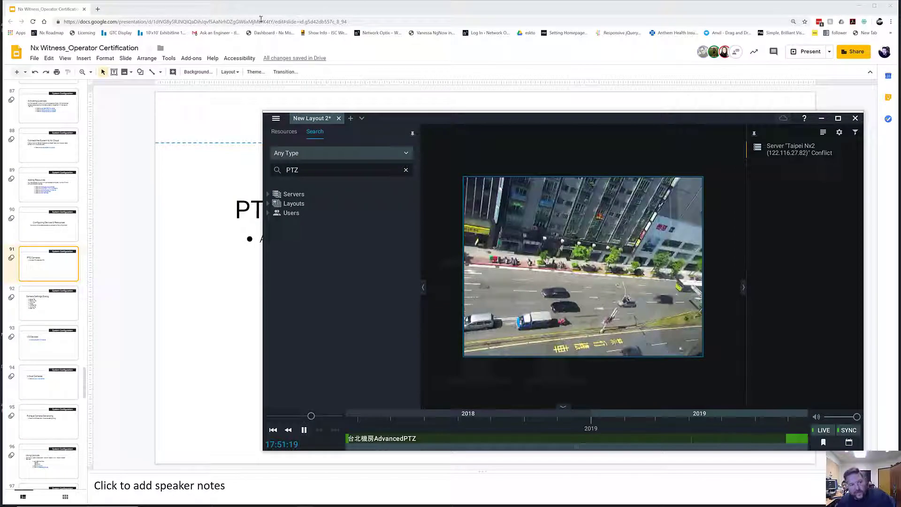
Open a new blank browser tab in front of Nx Witness.
{"action": "left_click", "coordinate": [181, 9]}
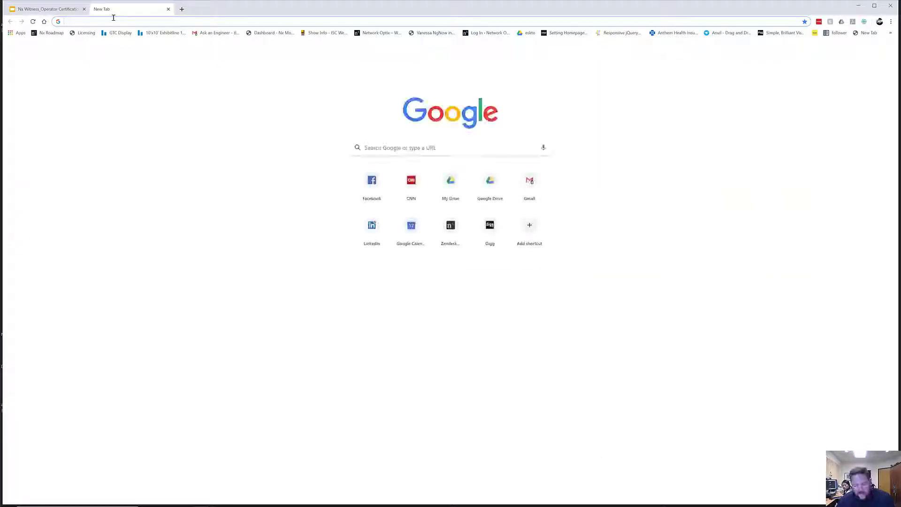
Load ipvd.networkoptix.com and filter the supported devices list to Advanced PTZ.
{"action": "type", "text": "ipvd.networkoptix.com/#!/"}
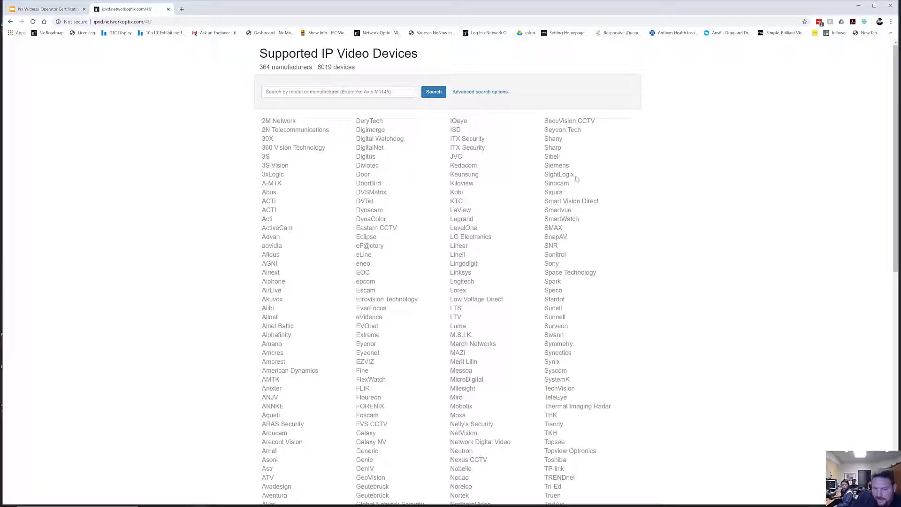
{"action": "scroll", "scroll_direction": "down", "scroll_amount": 3}
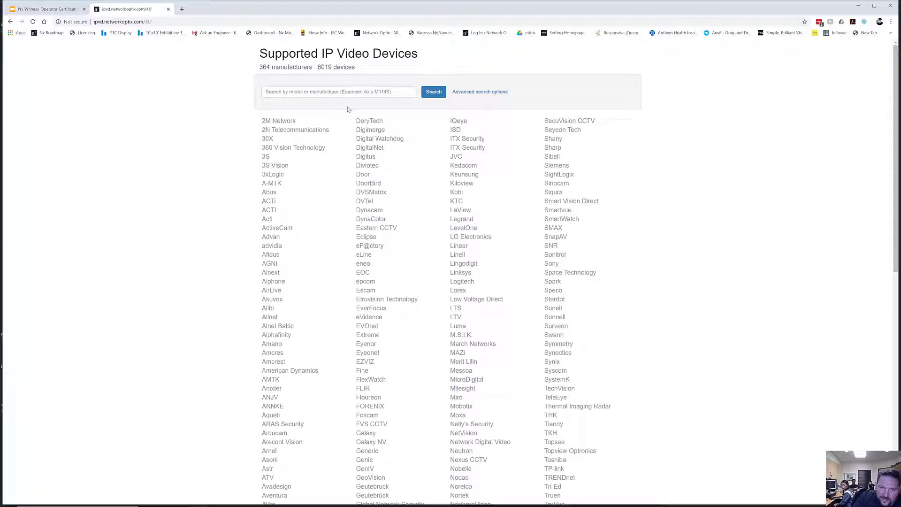
{"action": "left_click", "coordinate": [479, 91]}
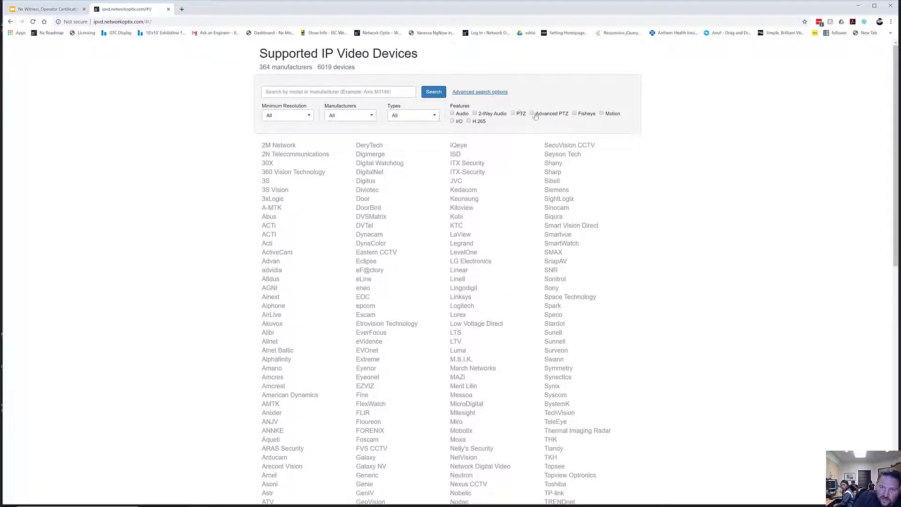
{"action": "left_click", "coordinate": [532, 113]}
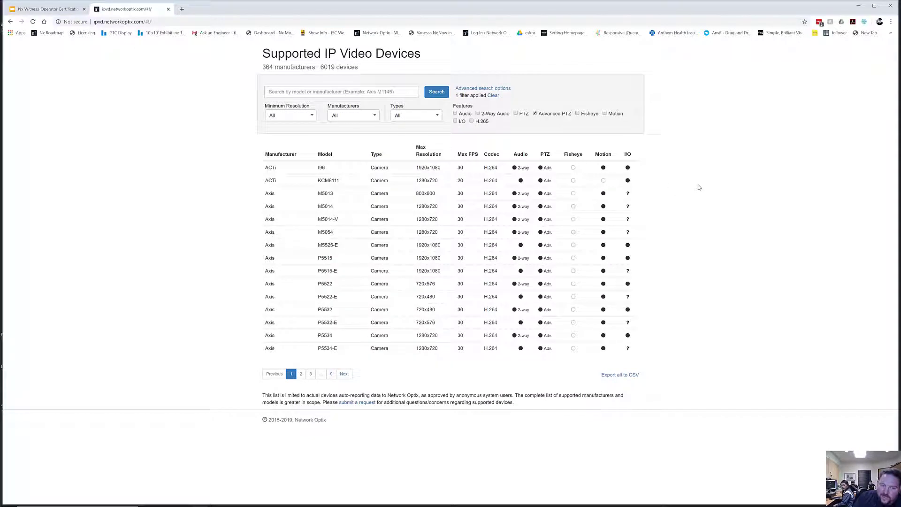
{"action": "mouse_move", "coordinate": [310, 376]}
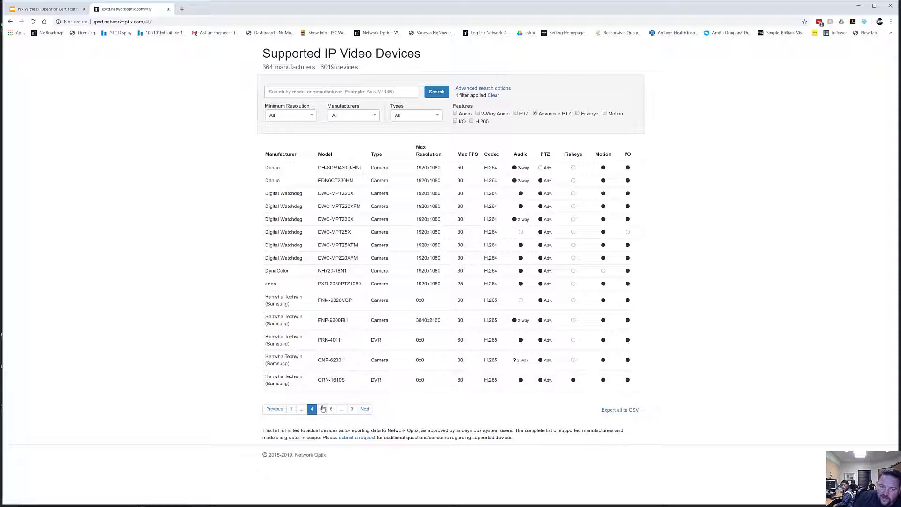
Page through the Advanced PTZ results, view Axis M5013 details, then return to the slides.
{"action": "left_click", "coordinate": [318, 408]}
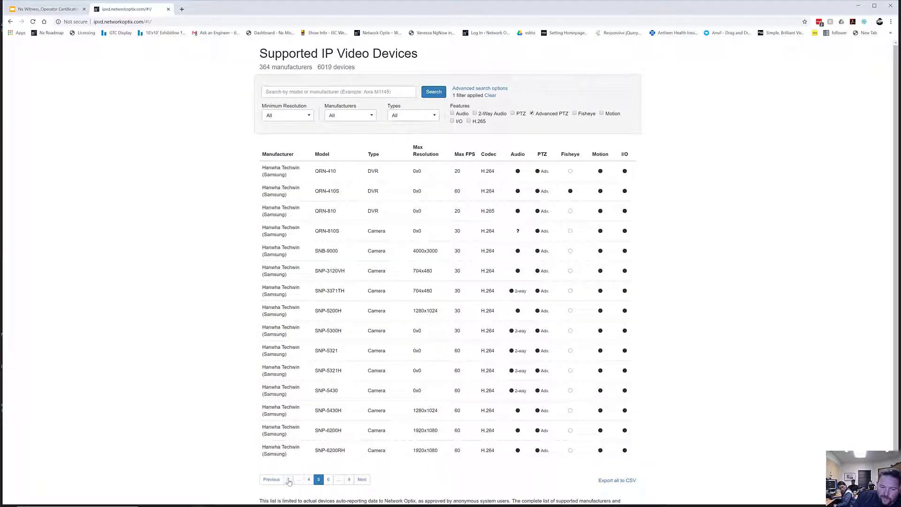
{"action": "left_click", "coordinate": [271, 479]}
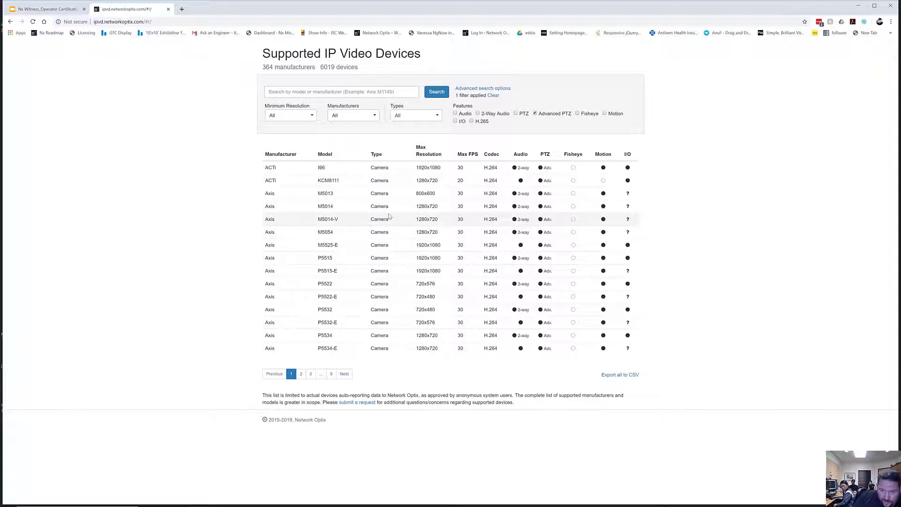
{"action": "left_click", "coordinate": [325, 193]}
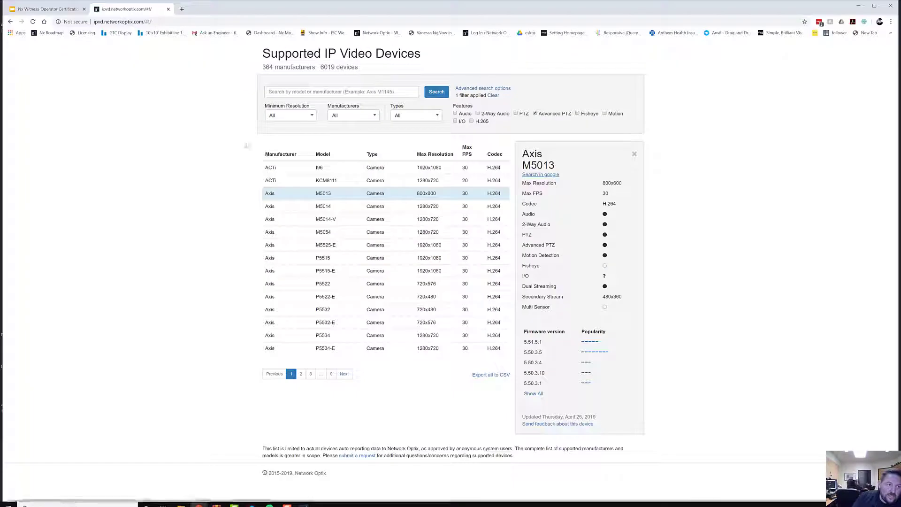
{"action": "left_click", "coordinate": [44, 8]}
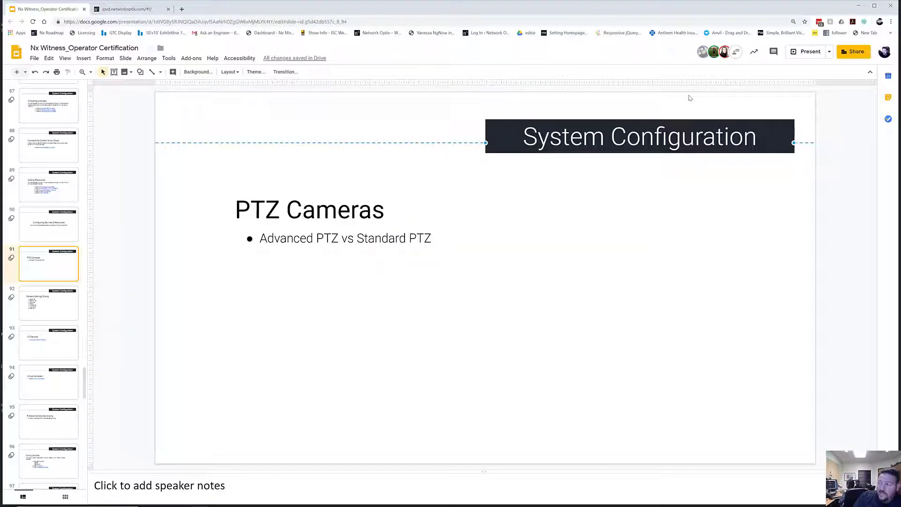